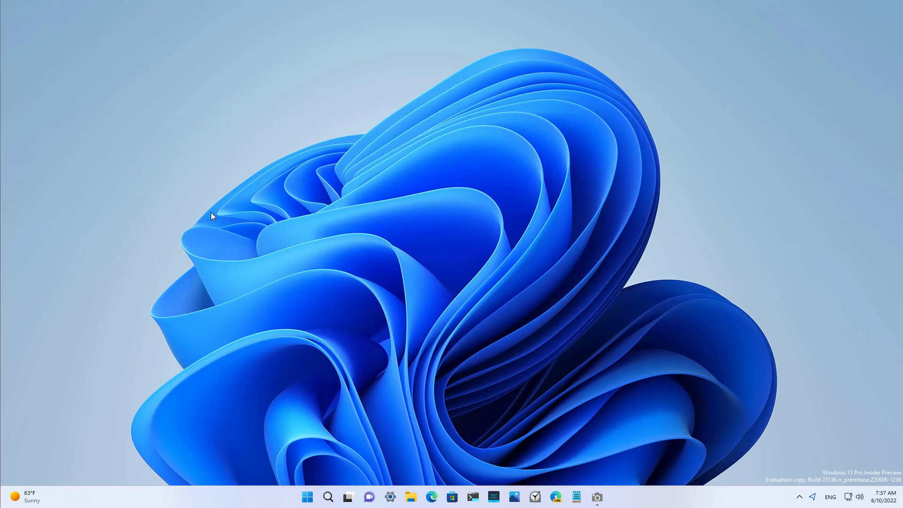
mouse_move(178, 117)
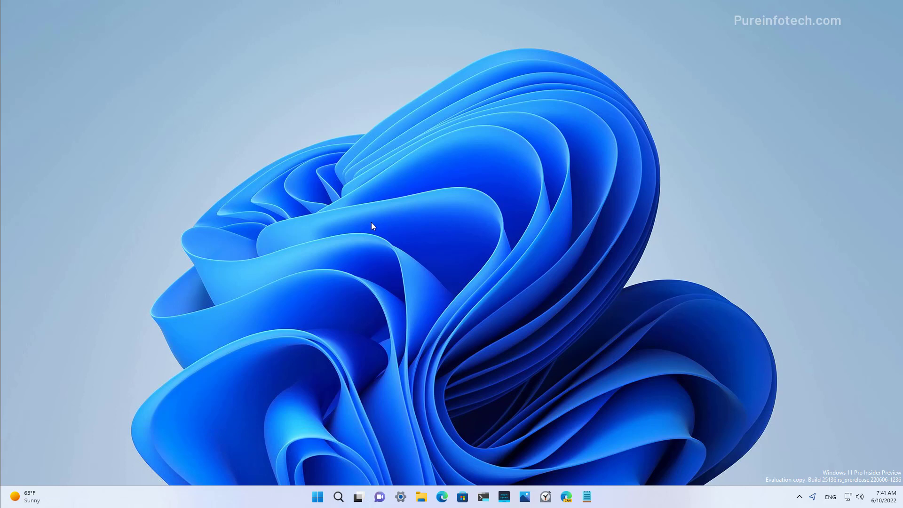
mouse_move(421, 497)
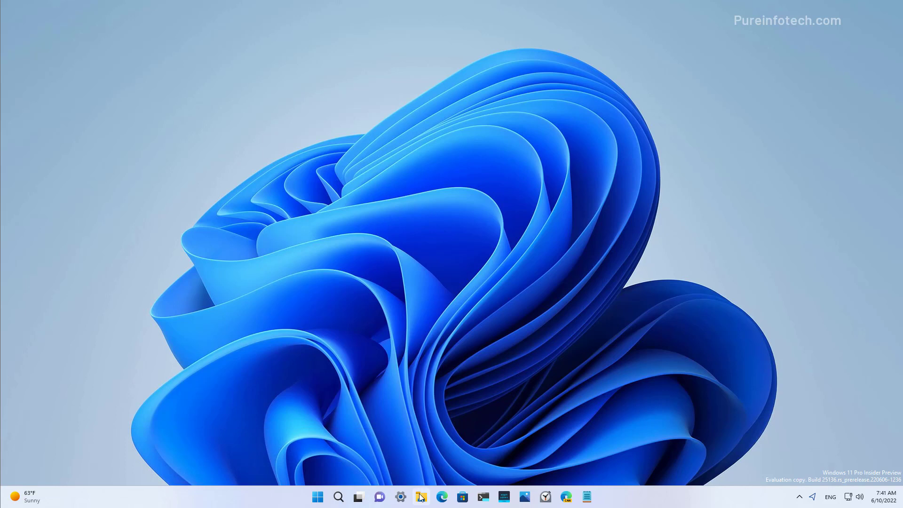
Open File Explorer from the taskbar, showing Local Disk (C:) and BD-RE Drive (D:).
click(421, 496)
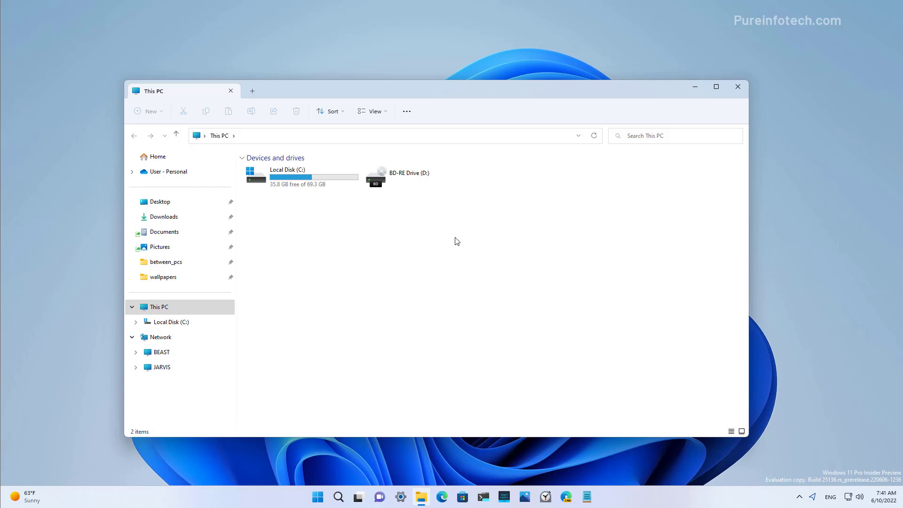
mouse_move(375, 296)
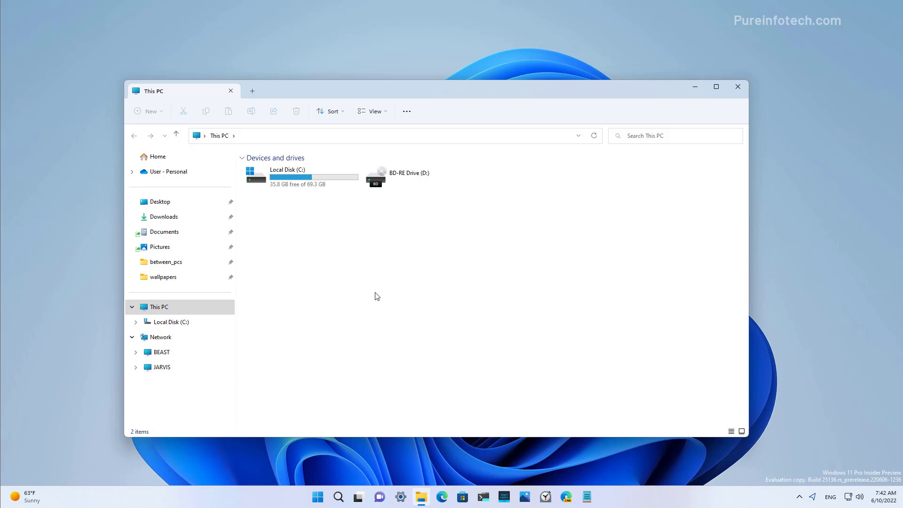
mouse_move(401, 306)
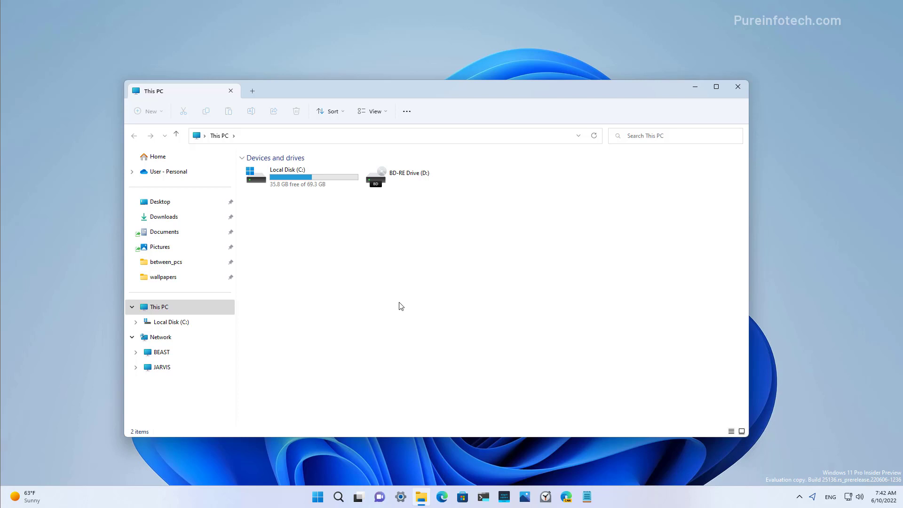
mouse_move(373, 279)
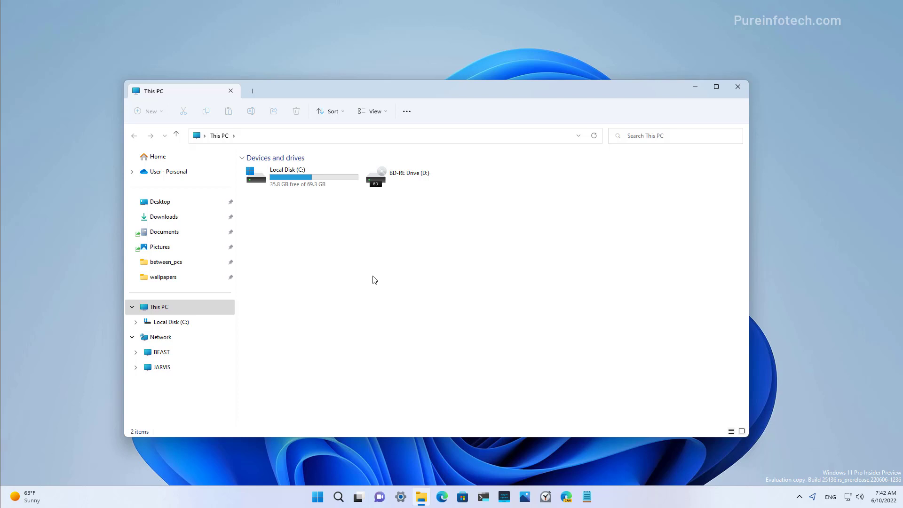
mouse_move(252, 91)
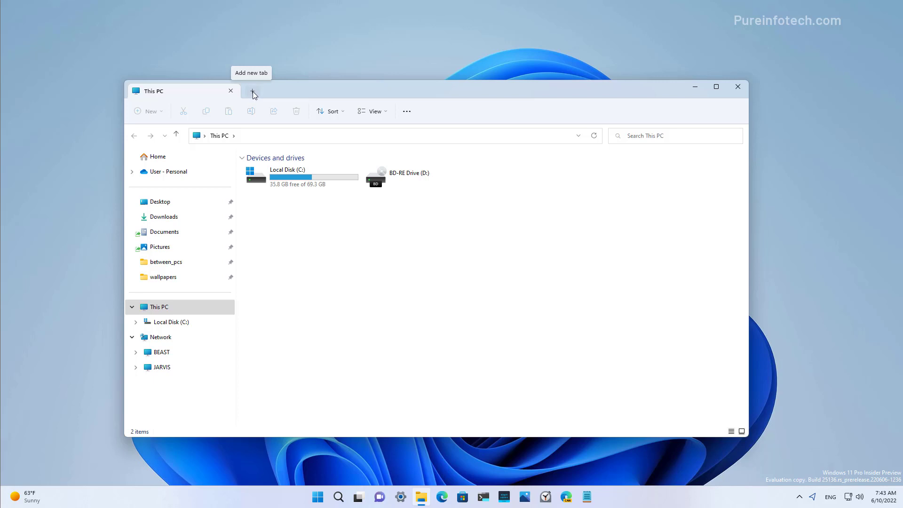
Add a tab, open Program Files in a new tab, and move it before Local Disk (C:).
click(251, 91)
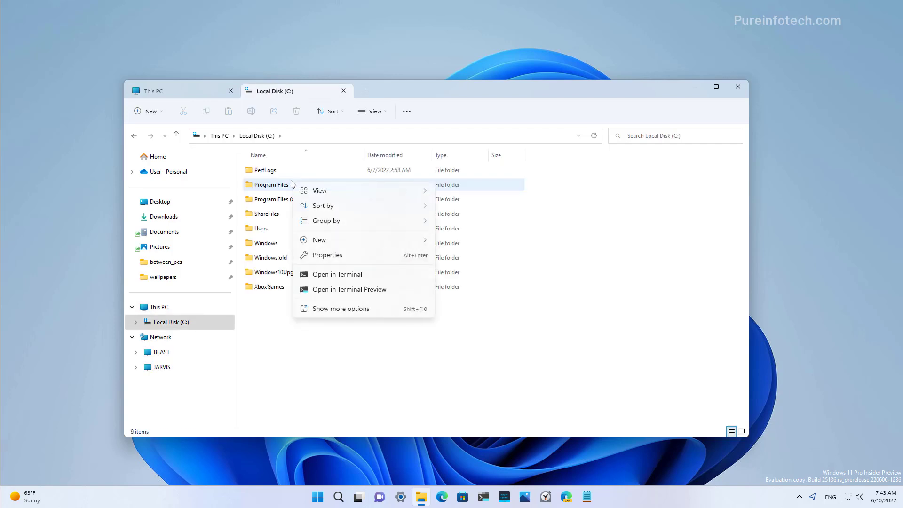
right_click(271, 185)
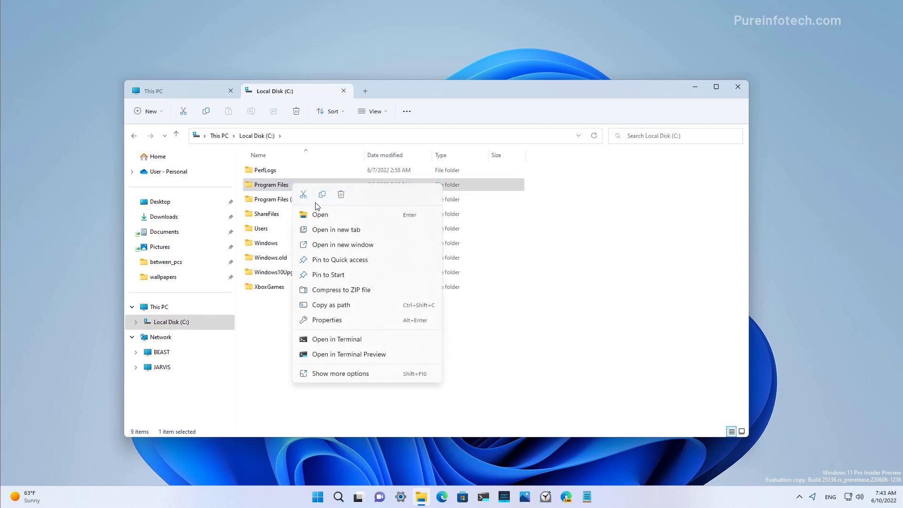
click(331, 236)
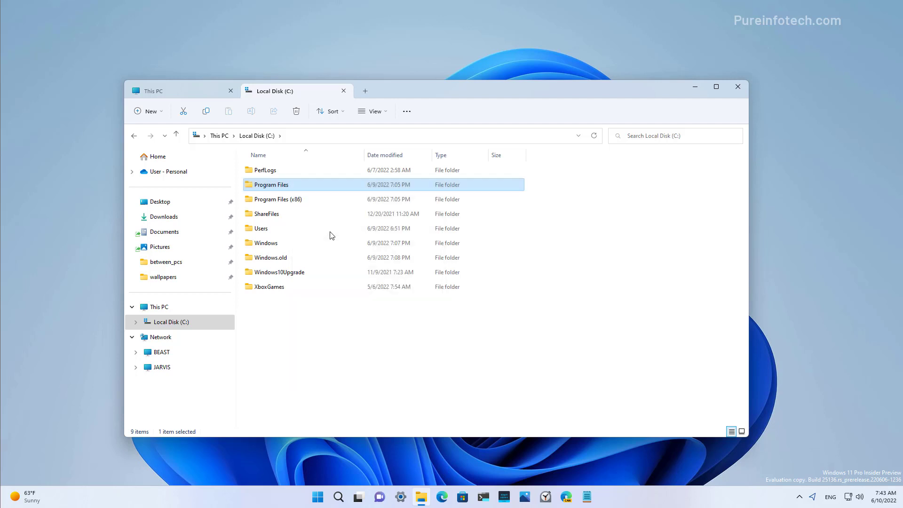
double_click(270, 184)
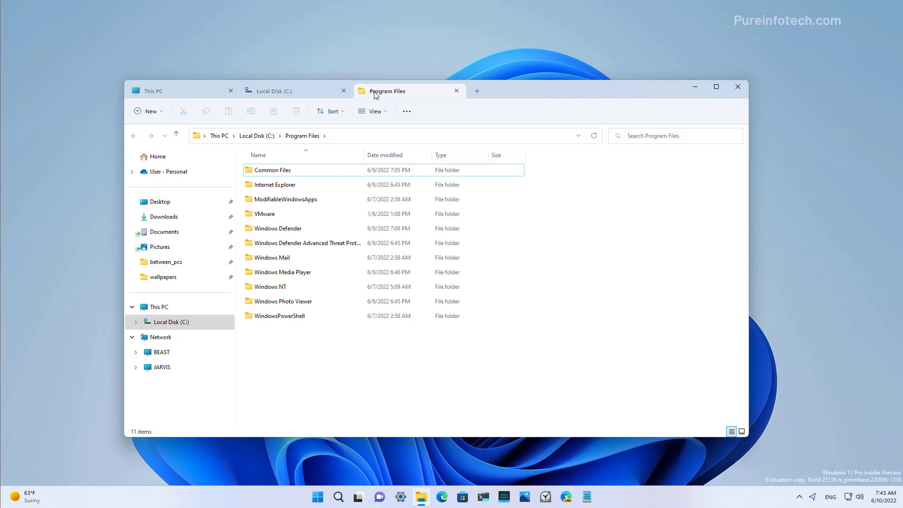
drag(385, 90, 207, 90)
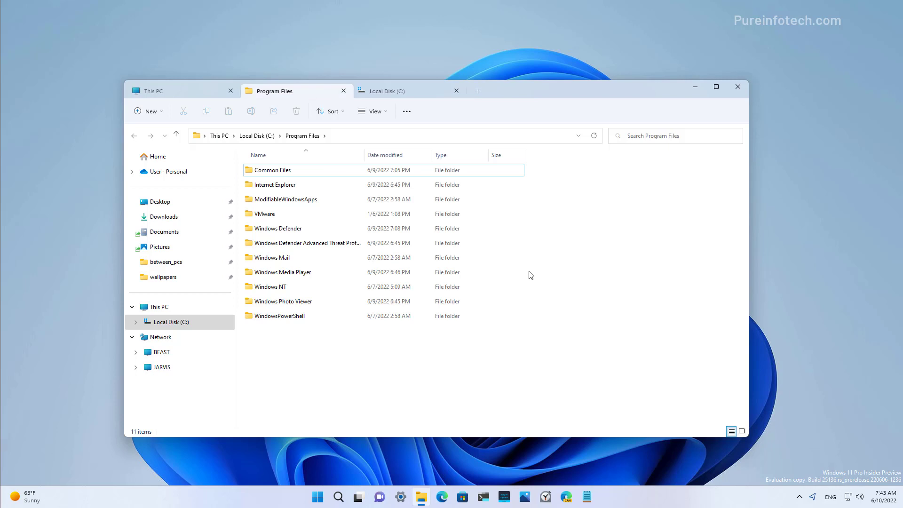
Close other tabs and tabs to the right, leaving only This PC open.
right_click(173, 91)
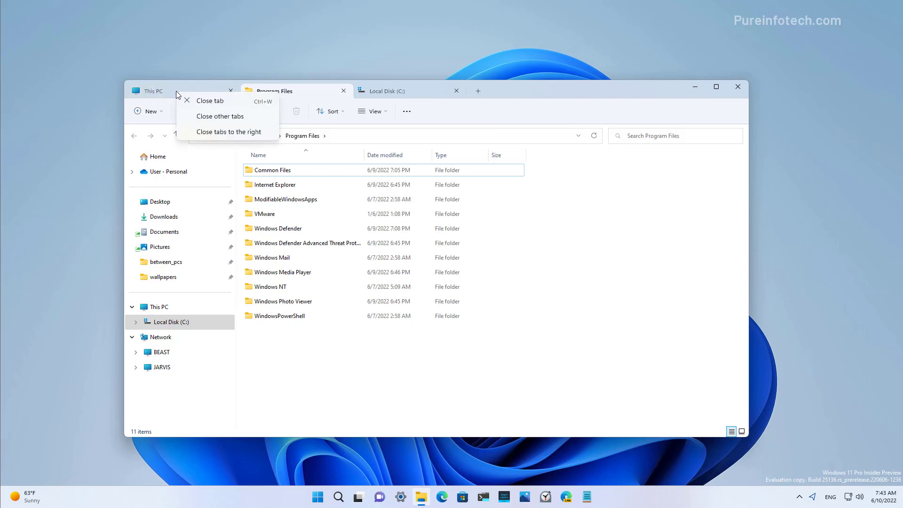
mouse_move(208, 100)
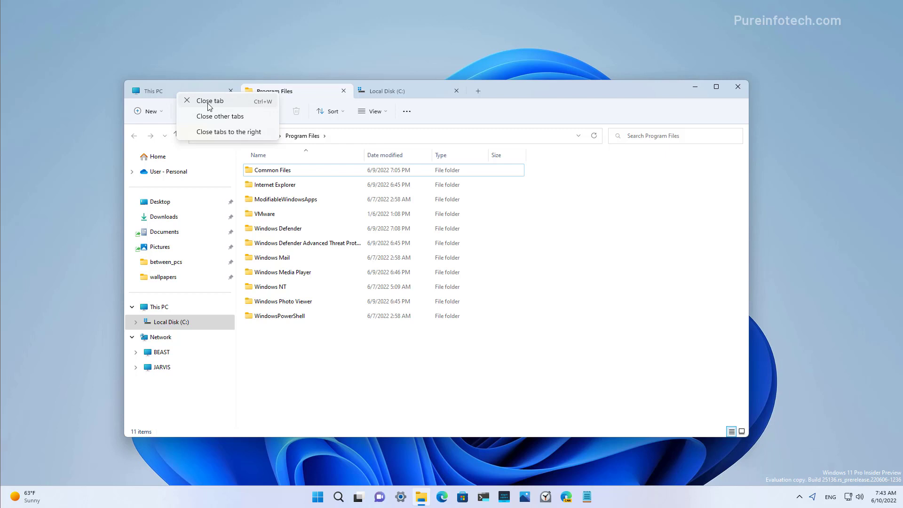
click(220, 116)
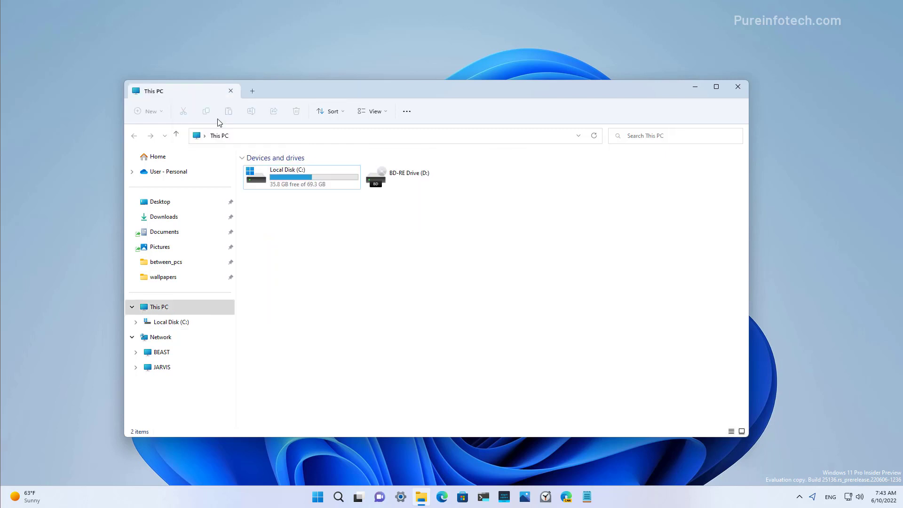
right_click(270, 90)
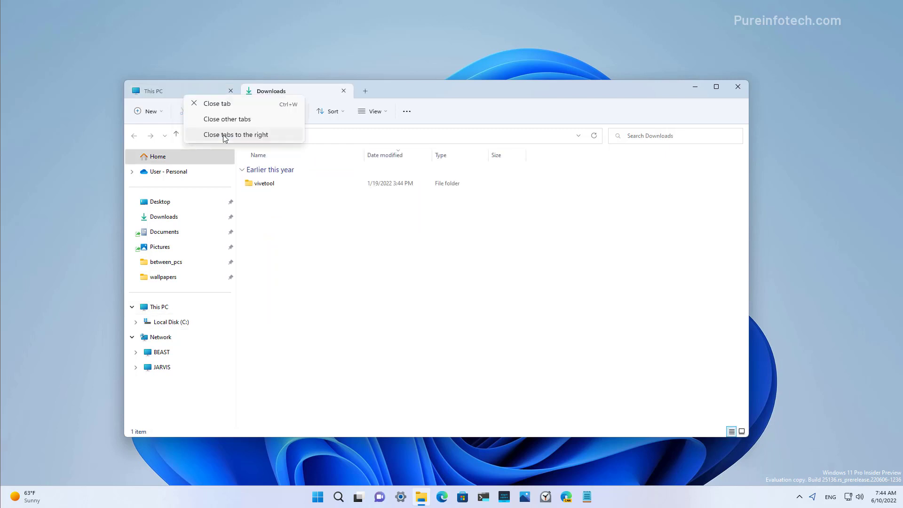
click(235, 134)
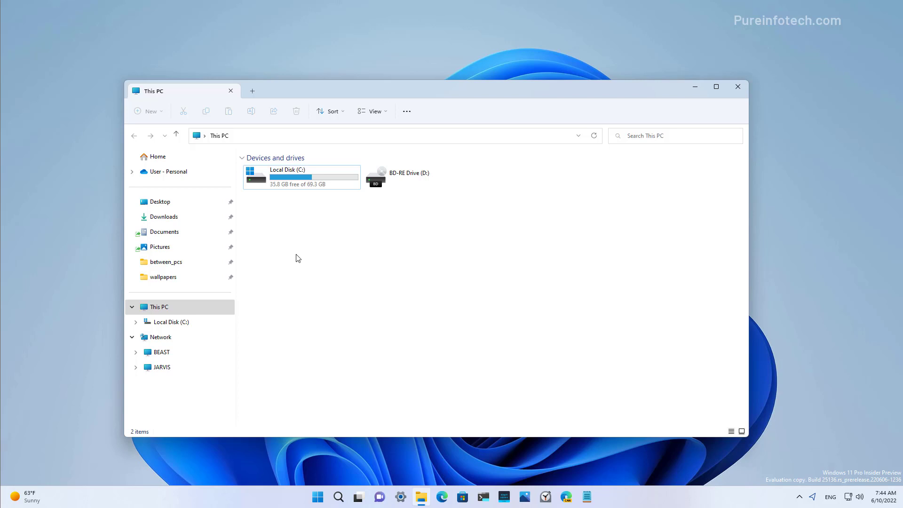
key(Ctrl+t)
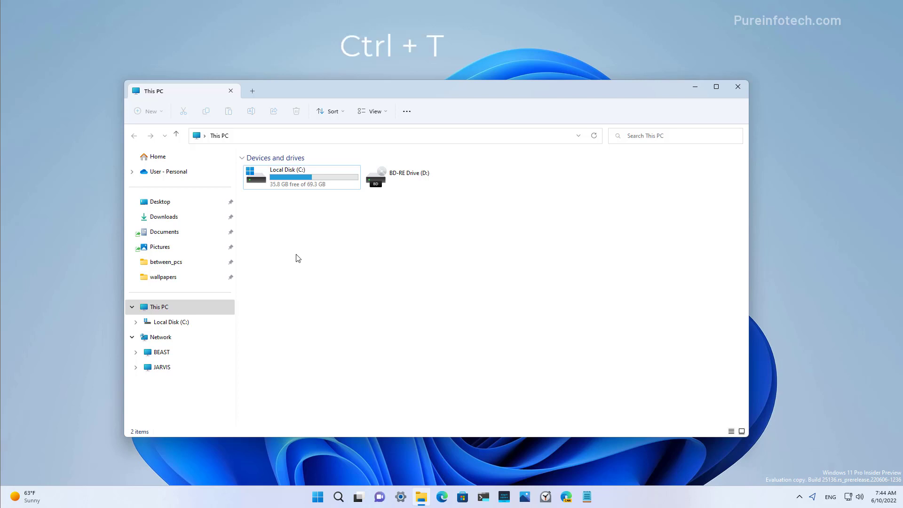
key(ctrl+t)
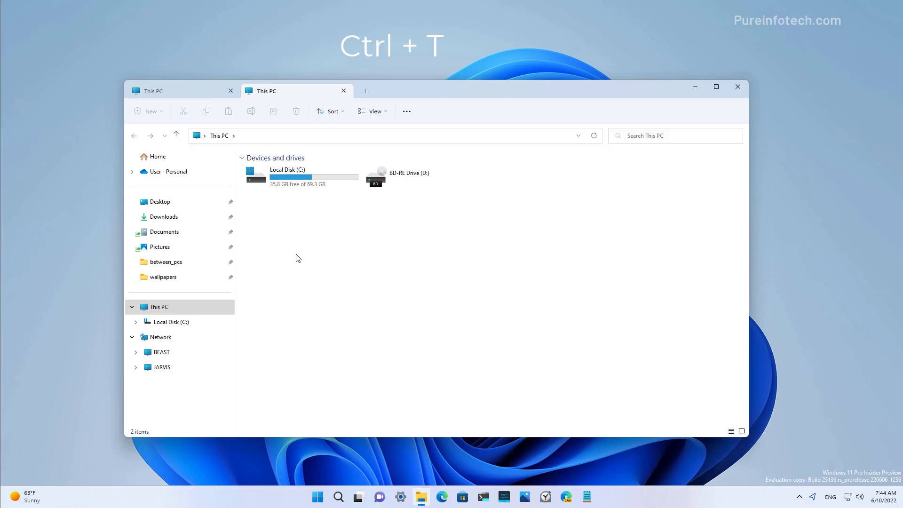
key(Ctrl+w)
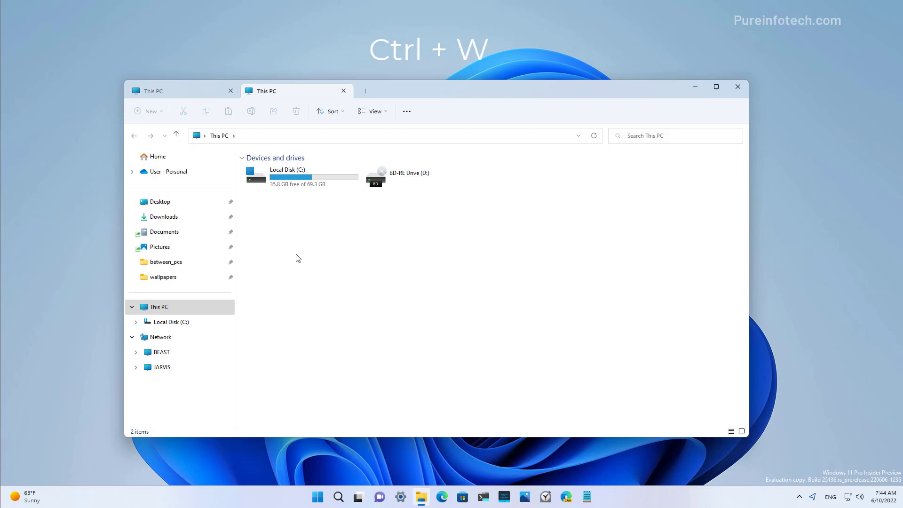
key(Ctrl+w)
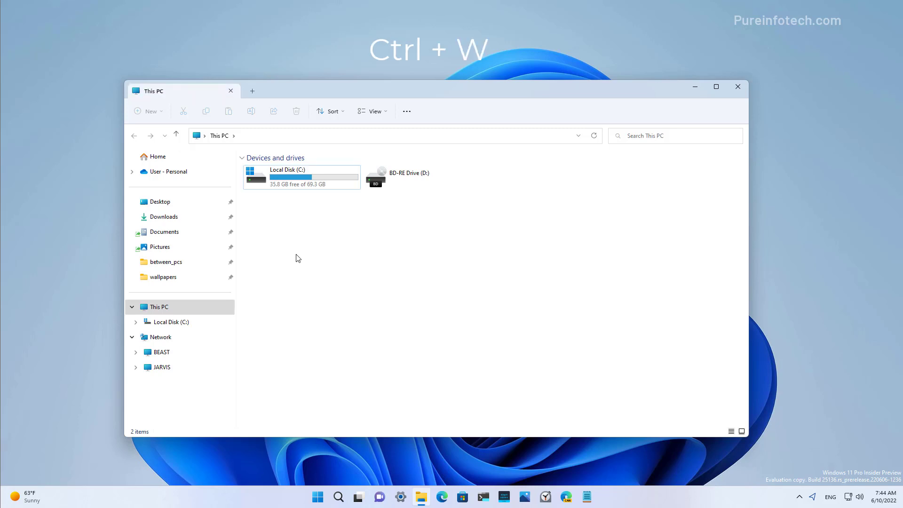
key(ctrl+w)
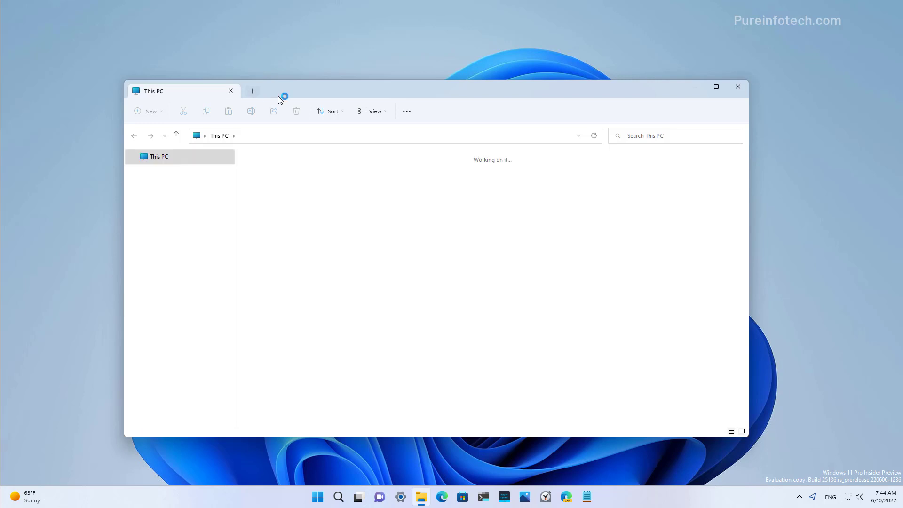
click(251, 91)
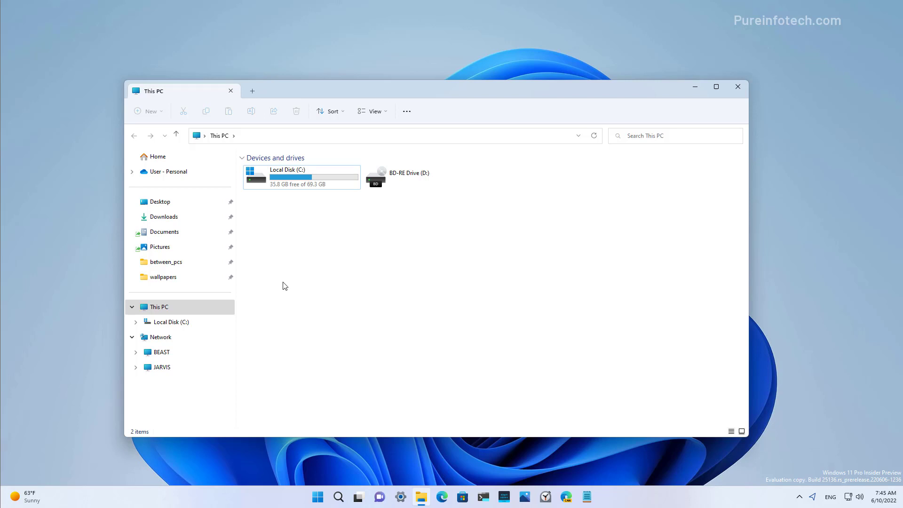
mouse_move(313, 259)
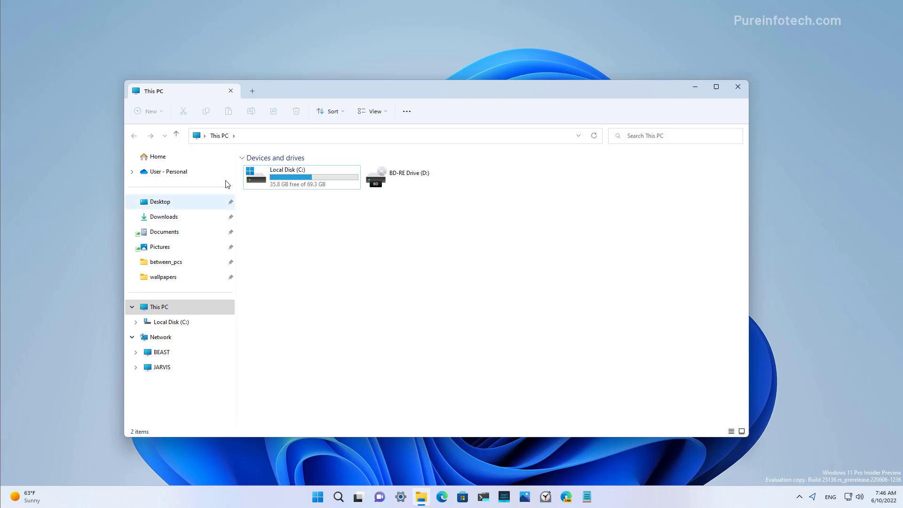
mouse_move(304, 297)
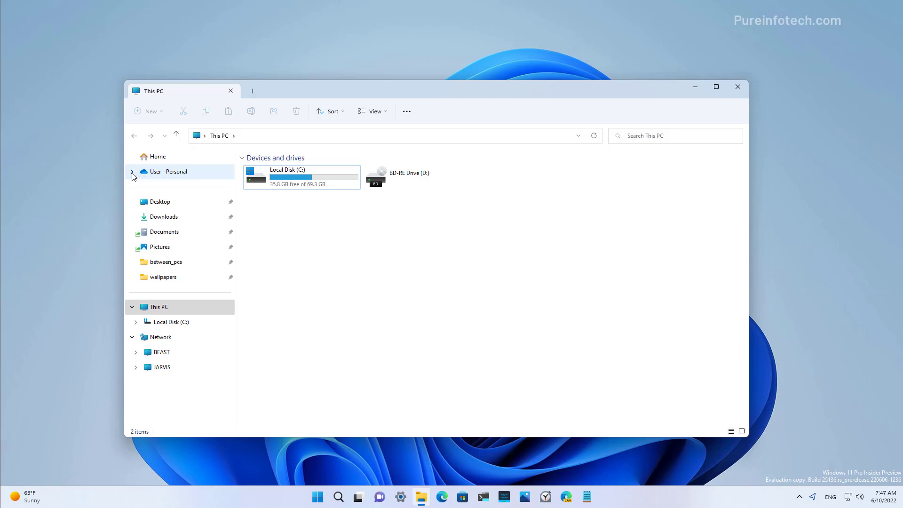
Expand and open the User - Personal cloud folder with its 23 items.
click(316, 496)
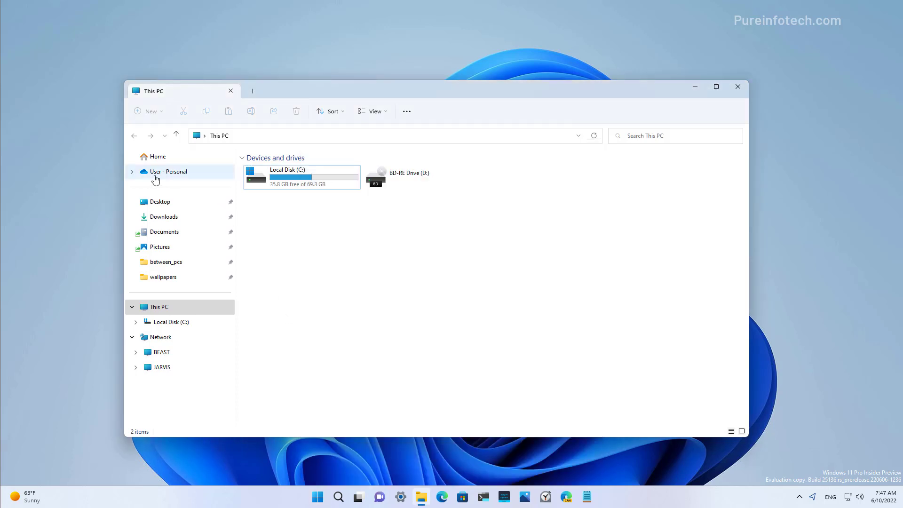
click(132, 172)
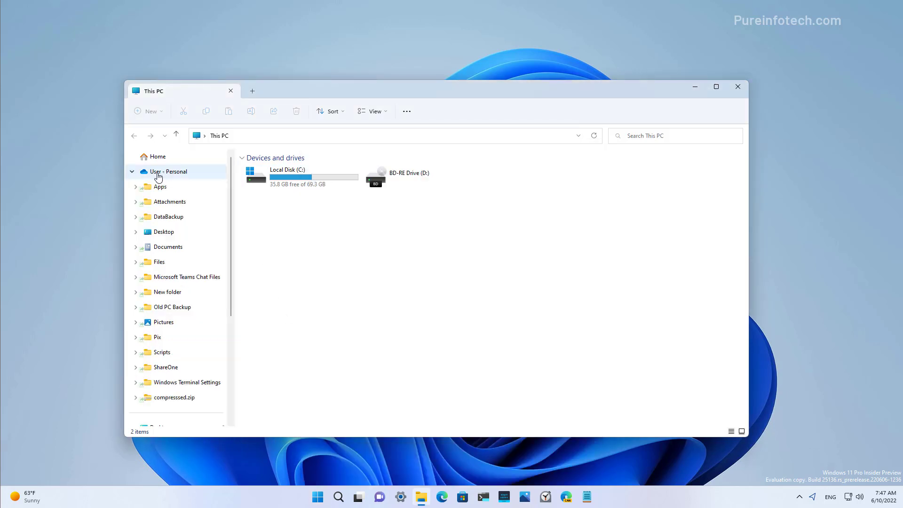
click(169, 171)
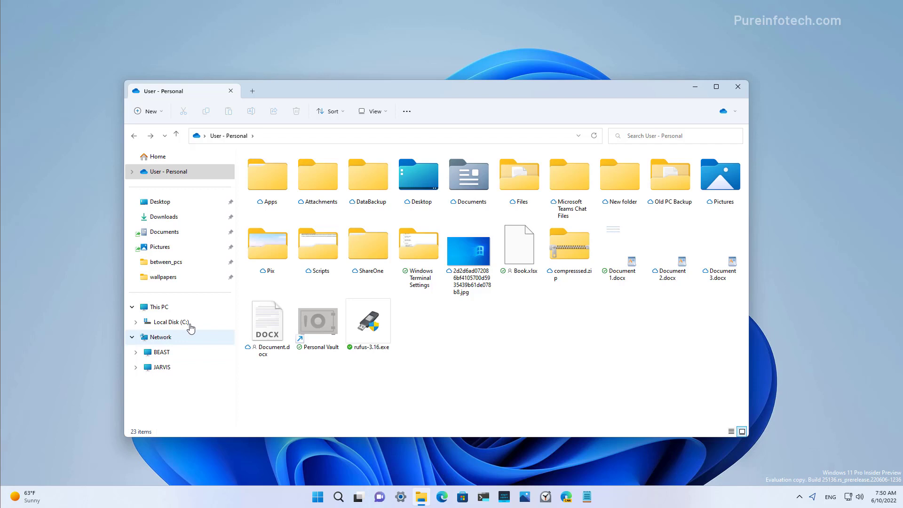
Minimize the File Explorer window to reveal the Pureinfotech tabs guide in Edge.
click(158, 306)
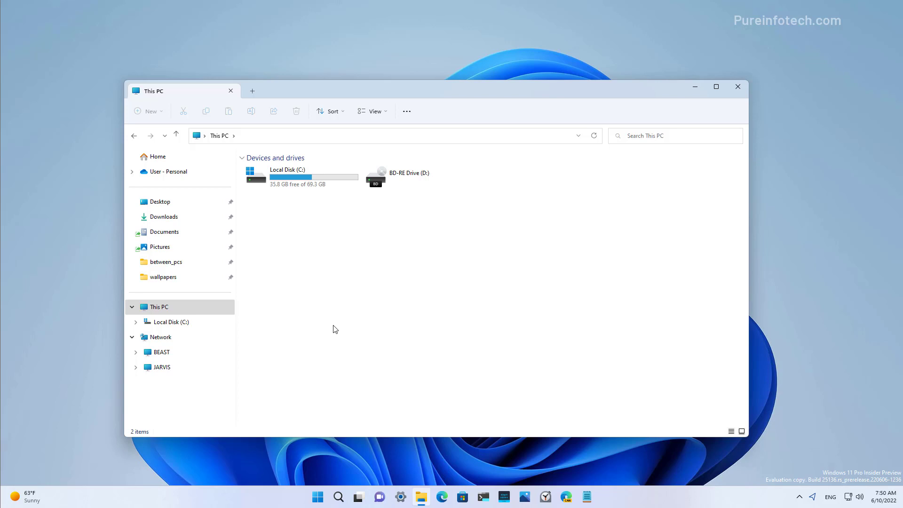
mouse_move(372, 218)
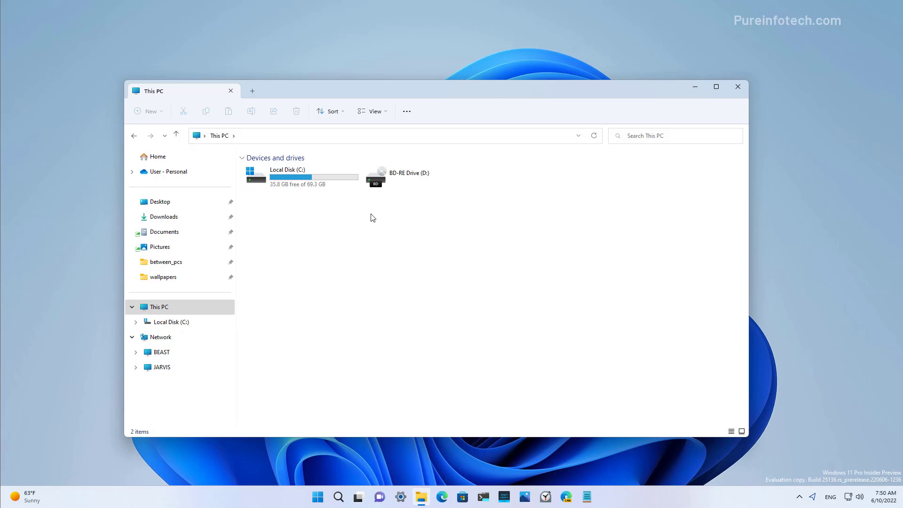
mouse_move(329, 287)
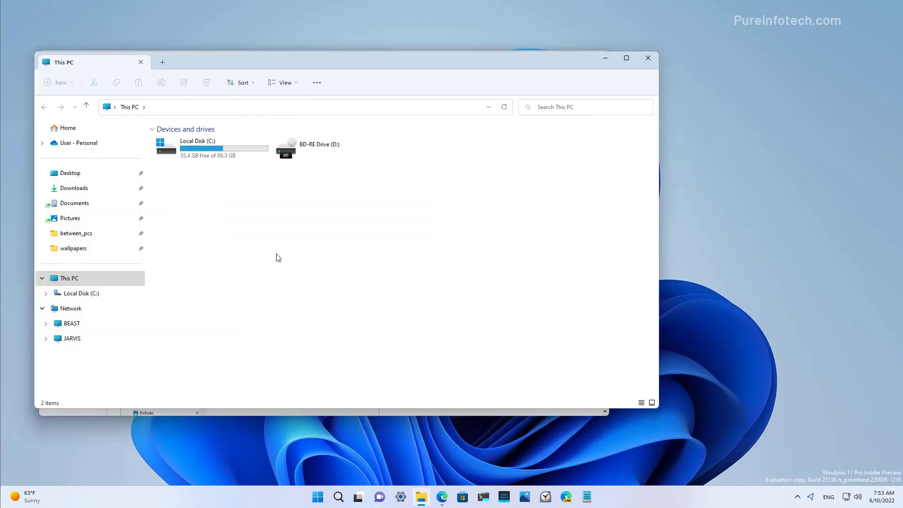
mouse_move(569, 84)
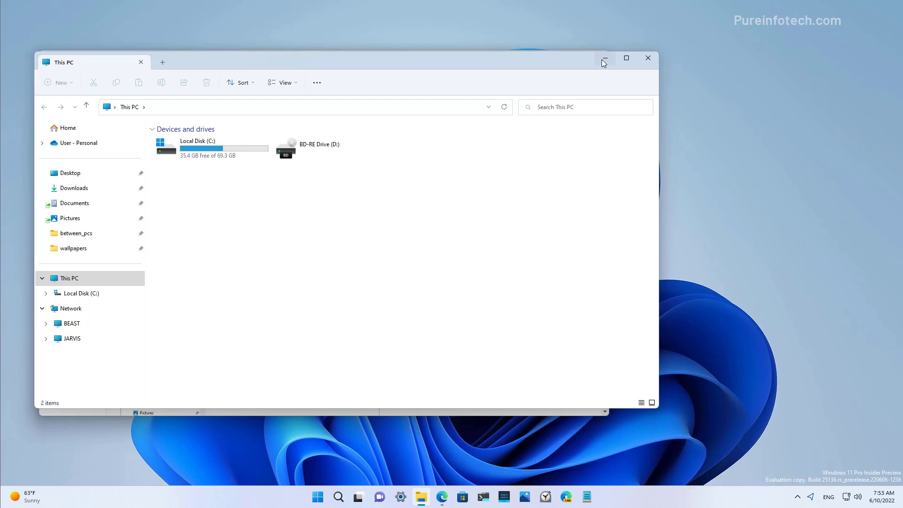
click(603, 59)
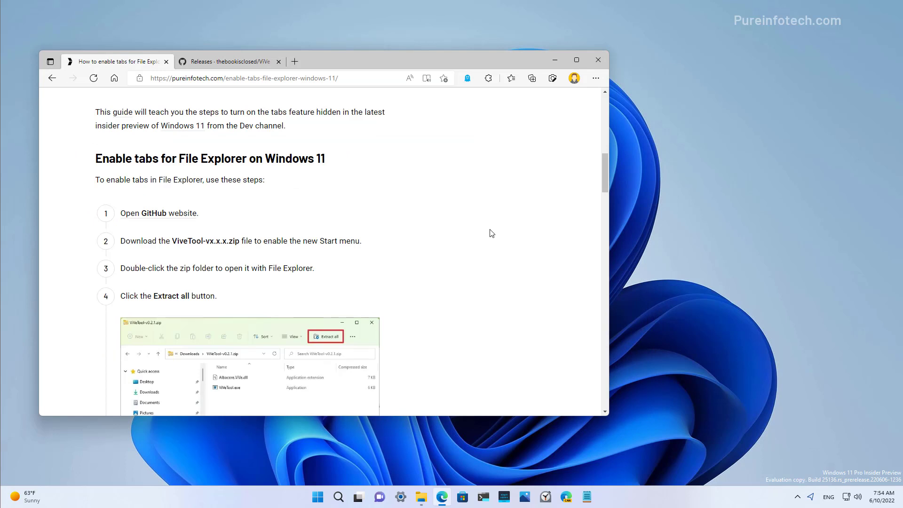
mouse_move(194, 258)
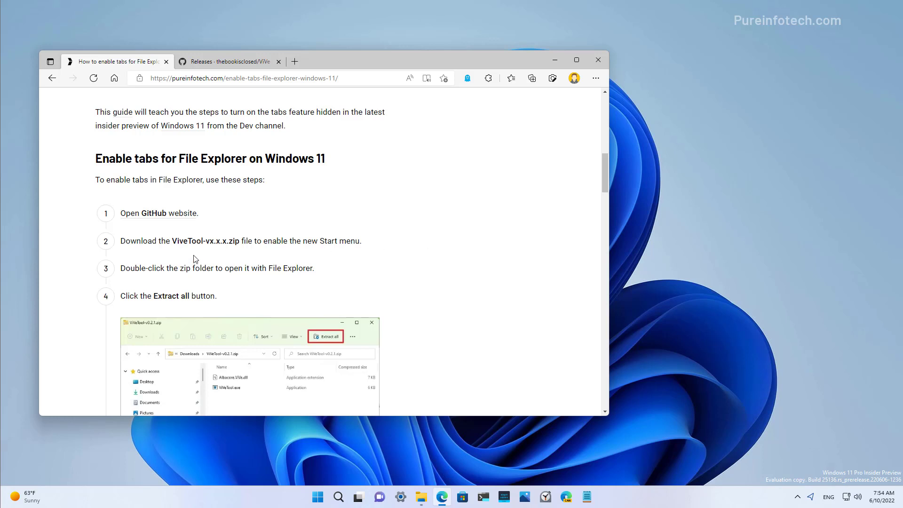
mouse_move(331, 218)
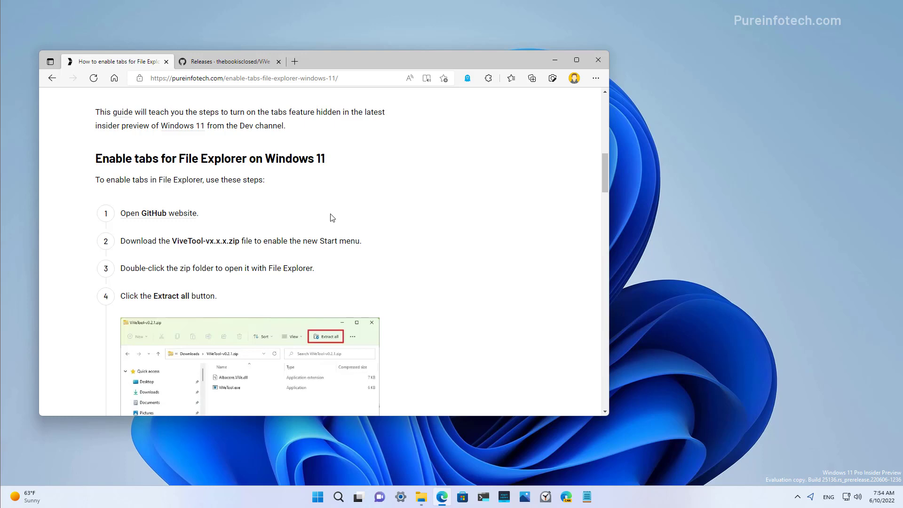
mouse_move(297, 231)
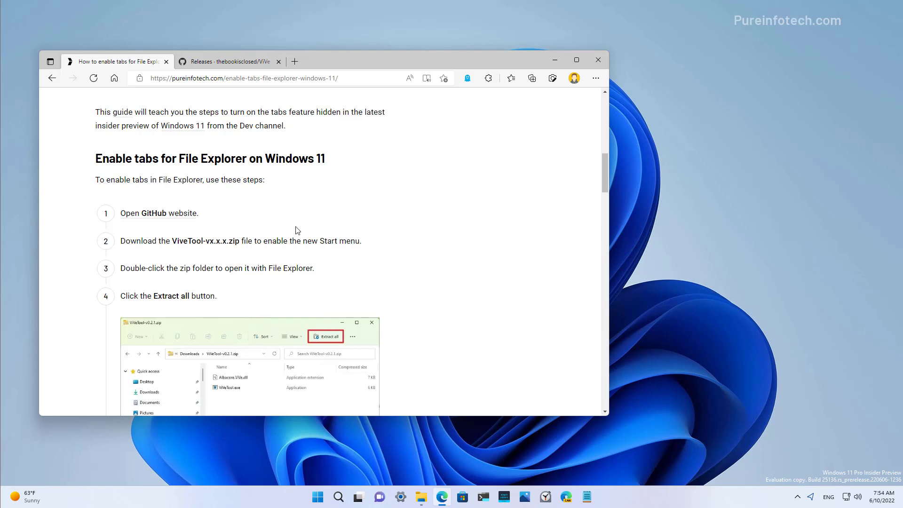
Switch Edge to the GitHub ViVeTool releases tab.
click(229, 61)
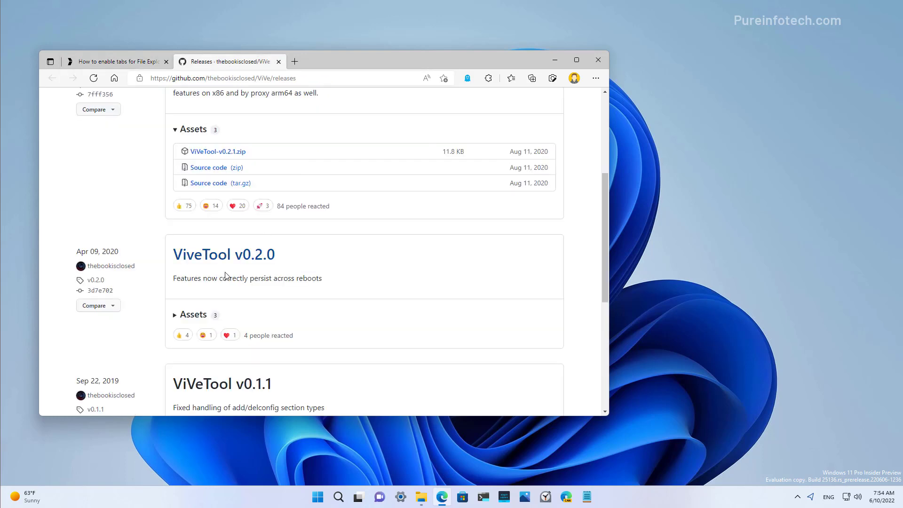
Download ViVeTool-v0.2.1.zip from the release assets and open it.
scroll(up, 3)
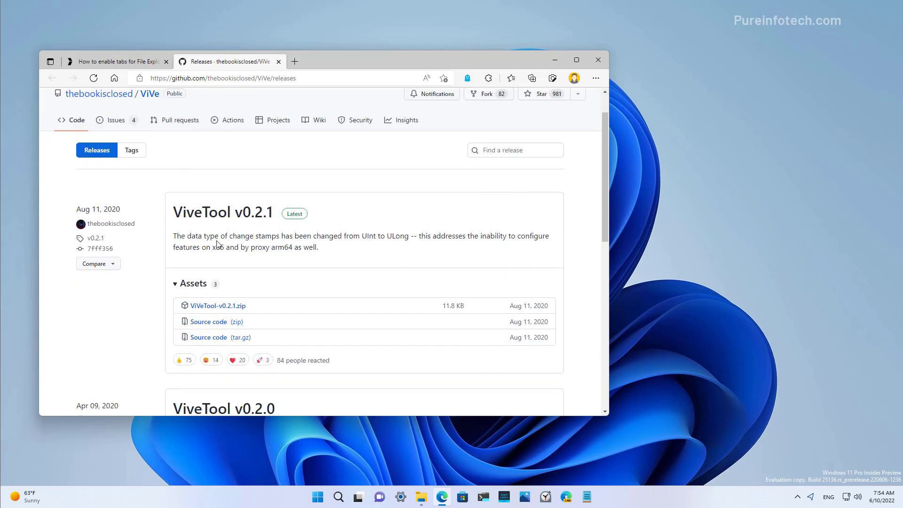
scroll(up, 3)
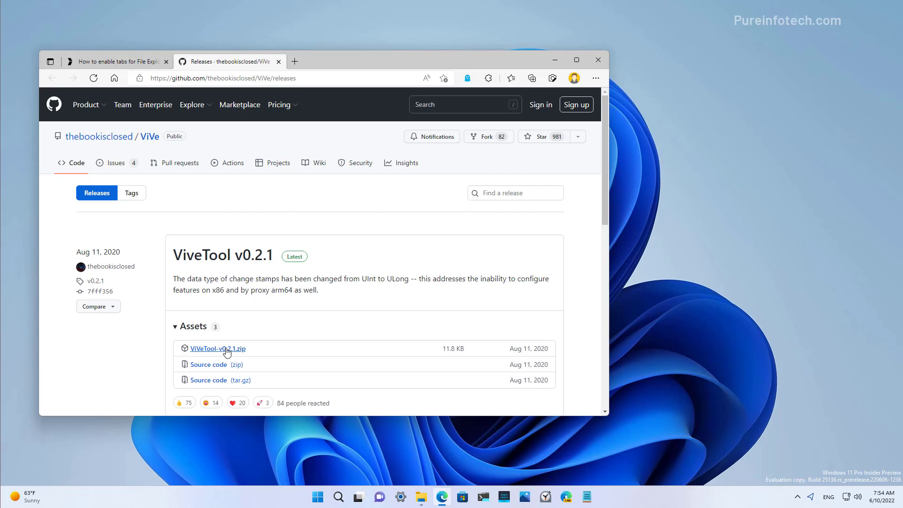
click(217, 348)
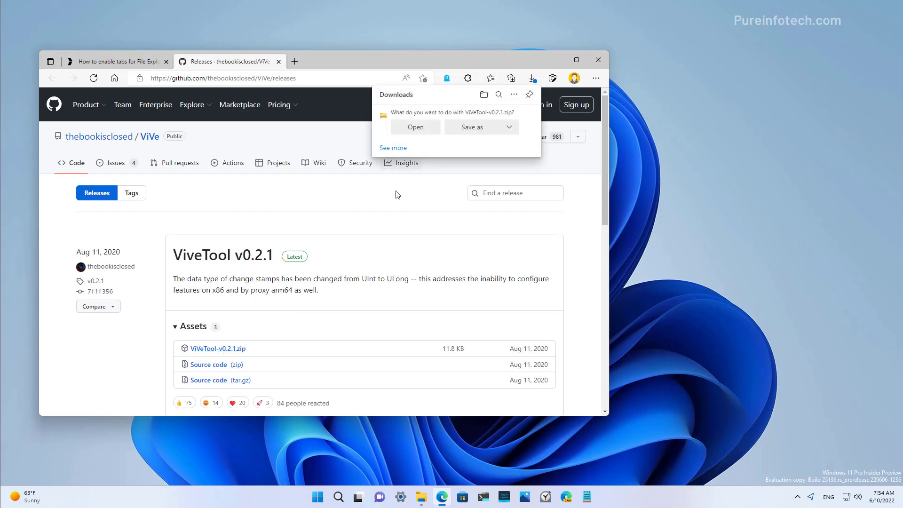
click(414, 127)
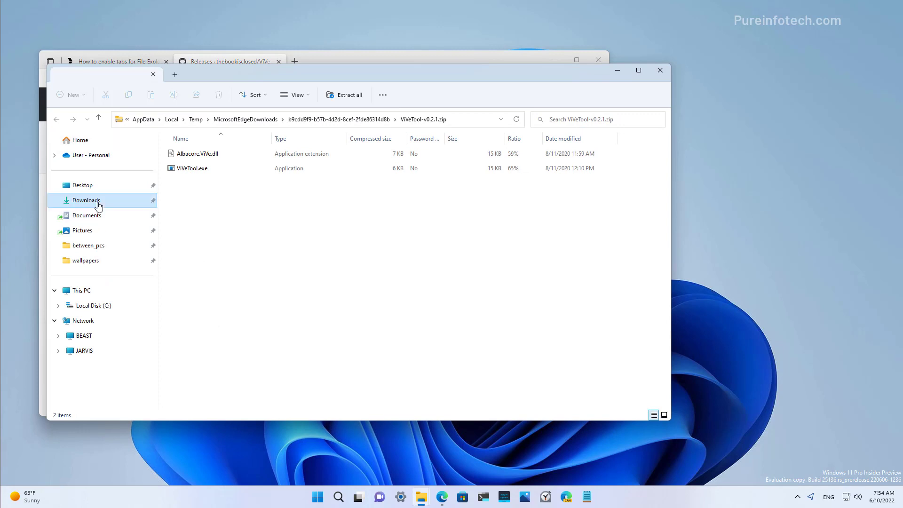
Open Command Prompt in Downloads\vivetool by entering cmd in the address bar.
click(85, 200)
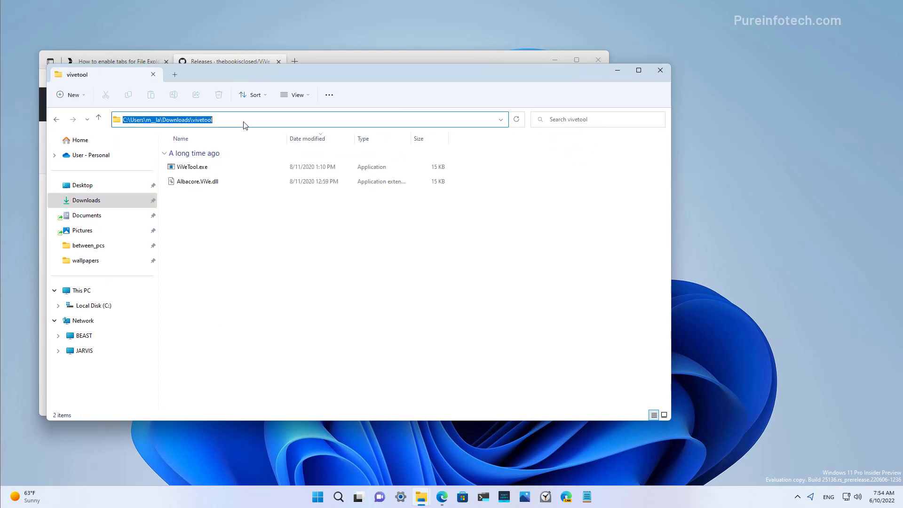
text(cmd)
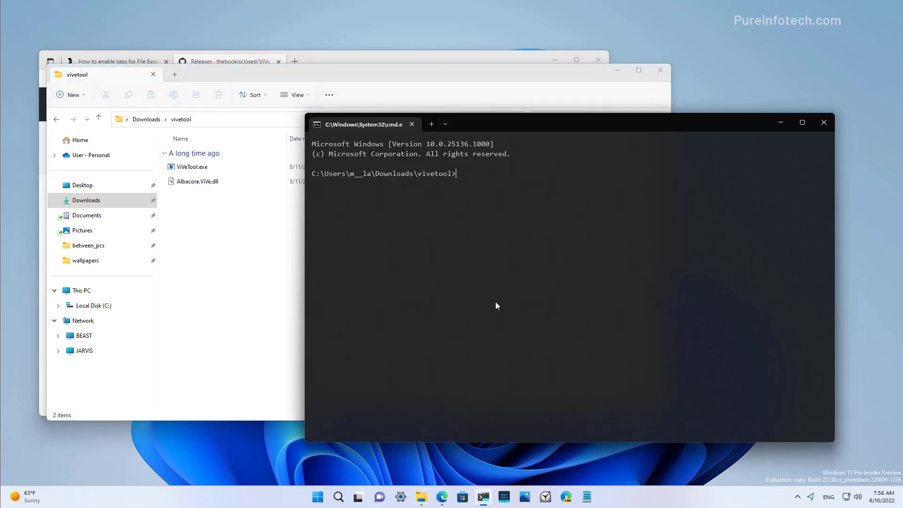
mouse_move(353, 59)
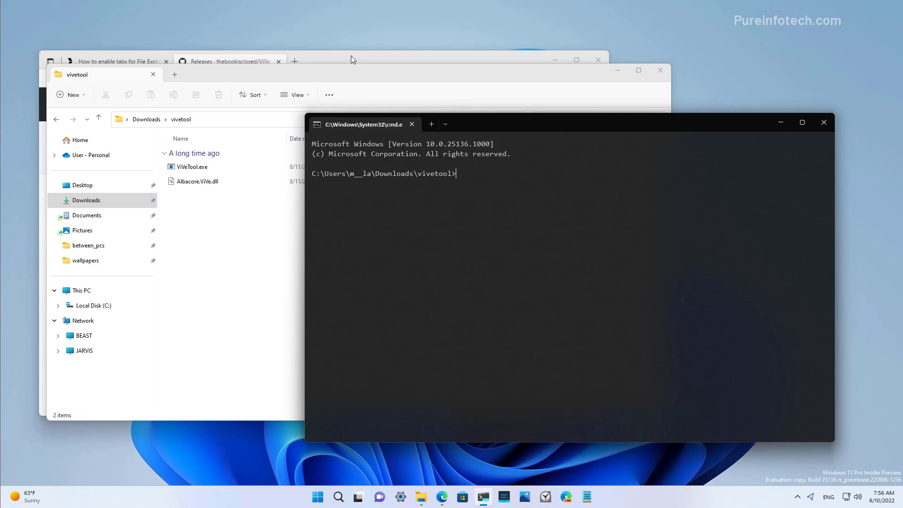
Run vivetool addconfig 37634385 2 and vivetool addconfig 36354489 2 successfully.
click(115, 61)
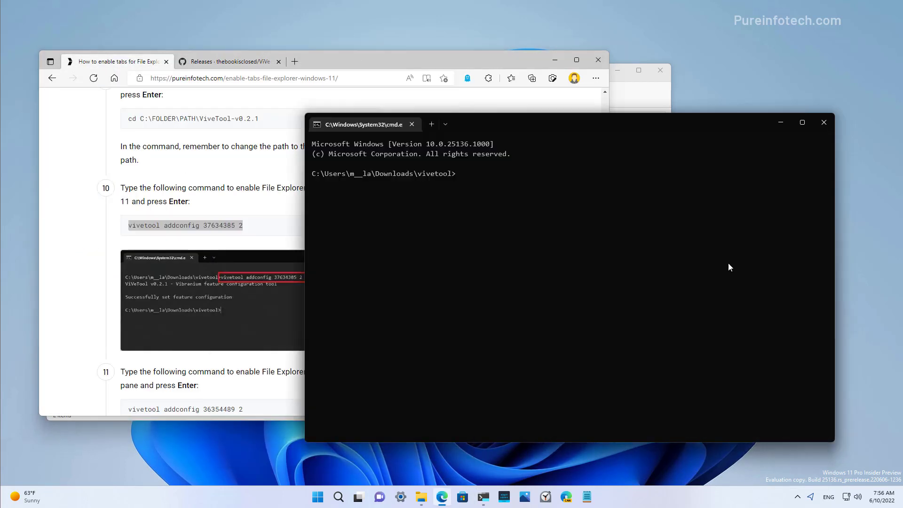
text(vivetool addconfig 37634385 2)
text(vivetool addconfig 36354489 2)
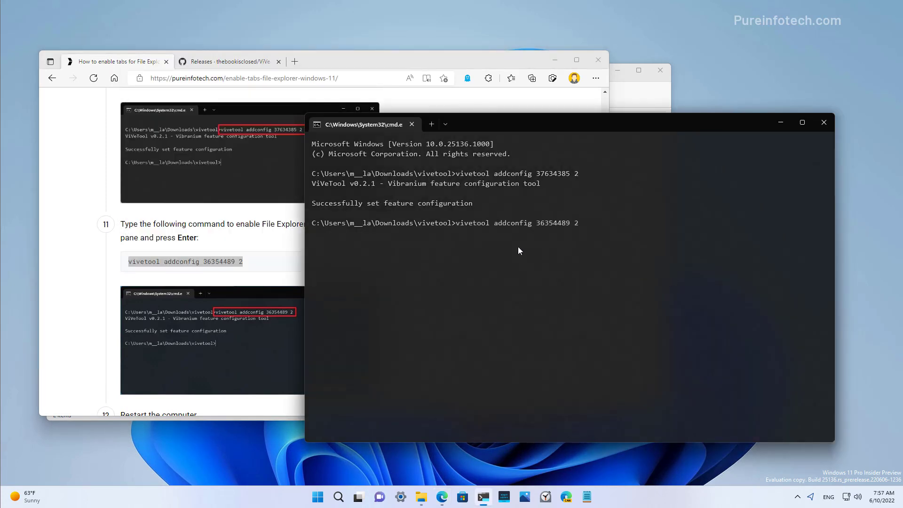
mouse_move(607, 243)
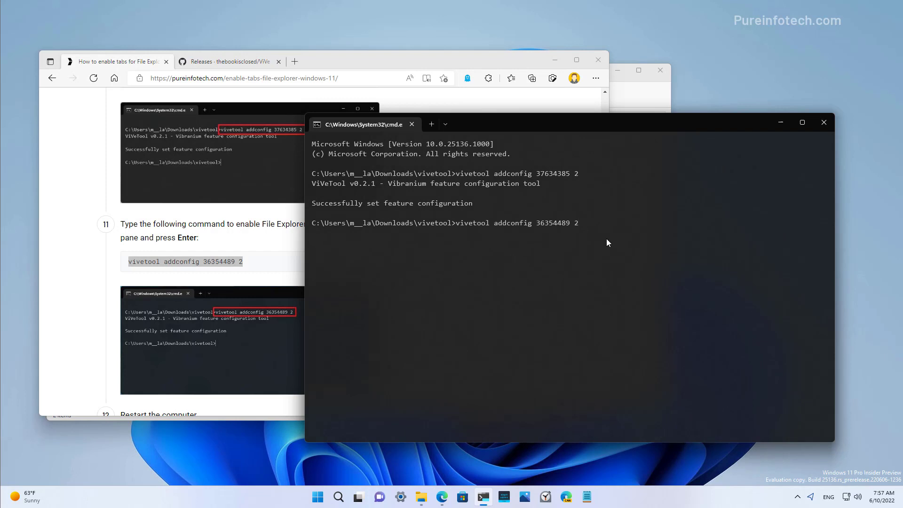
key(Return)
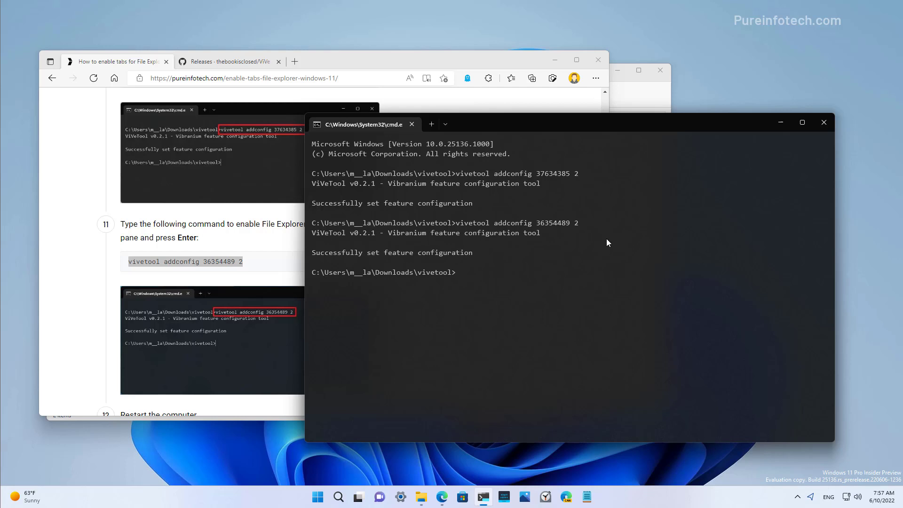
click(443, 54)
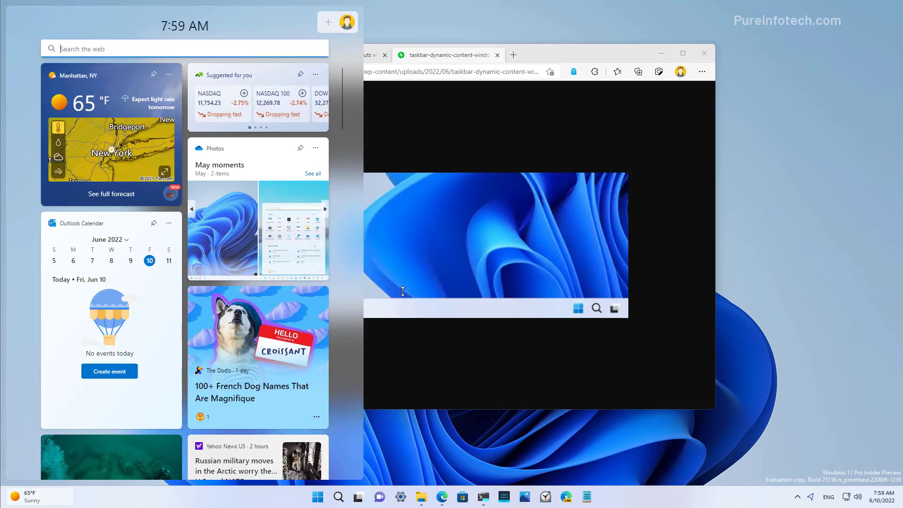
Close the Widgets board and view the taskbar dynamic content image in Edge.
click(487, 151)
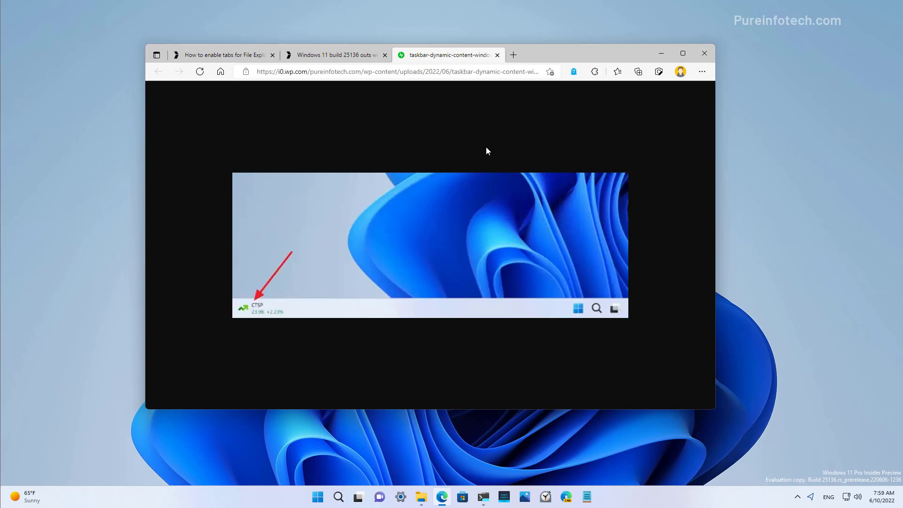
mouse_move(314, 250)
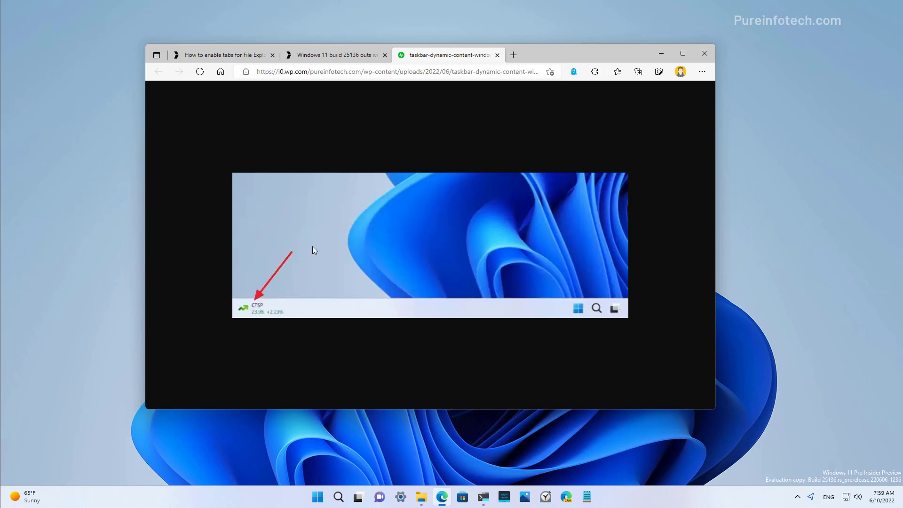
mouse_move(282, 325)
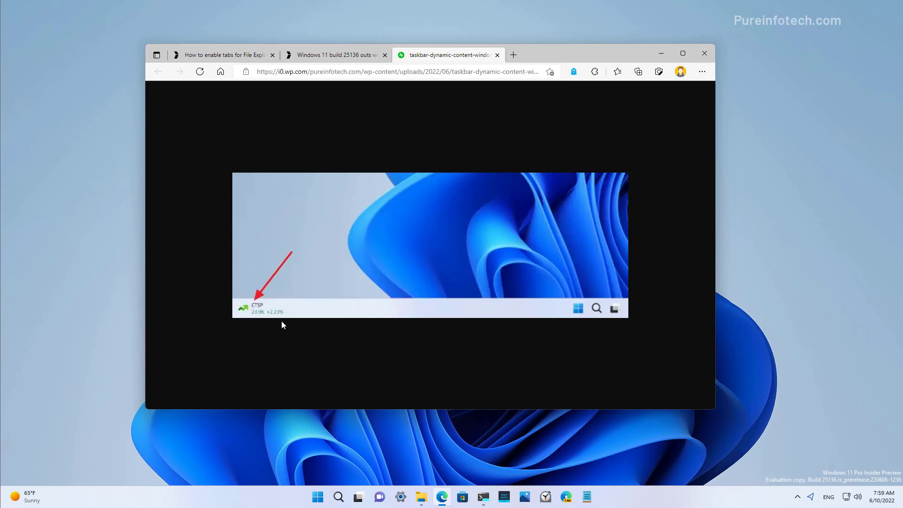
mouse_move(75, 464)
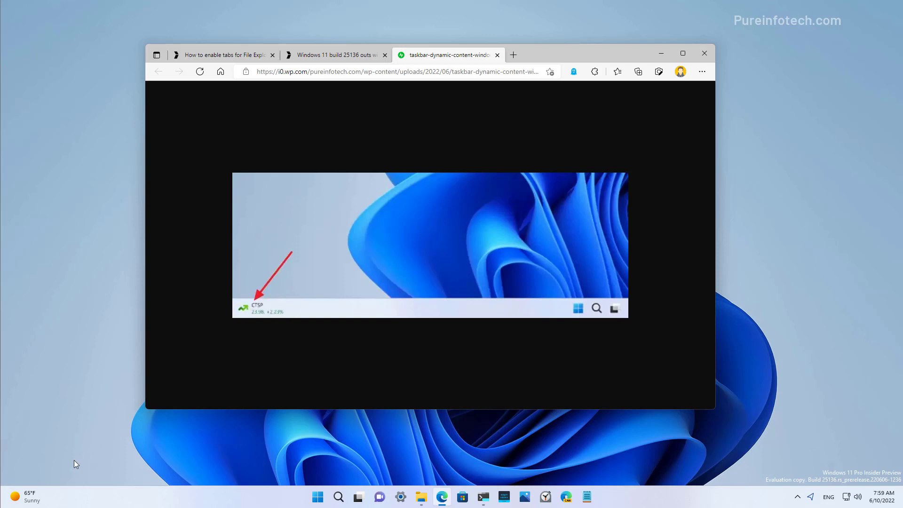
mouse_move(234, 319)
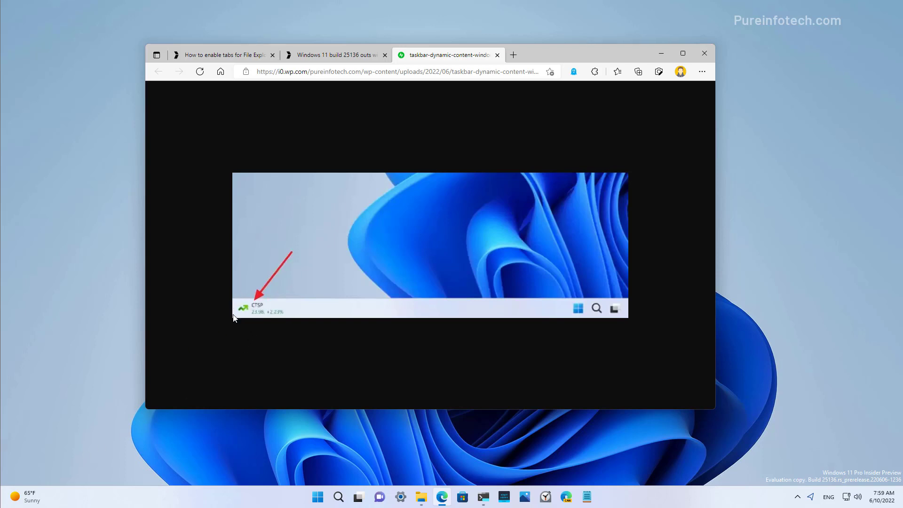
mouse_move(251, 328)
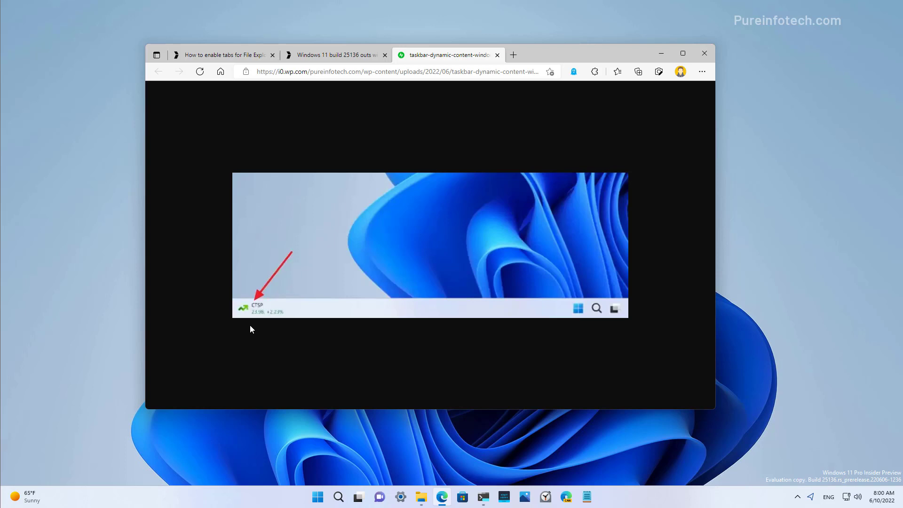
click(26, 497)
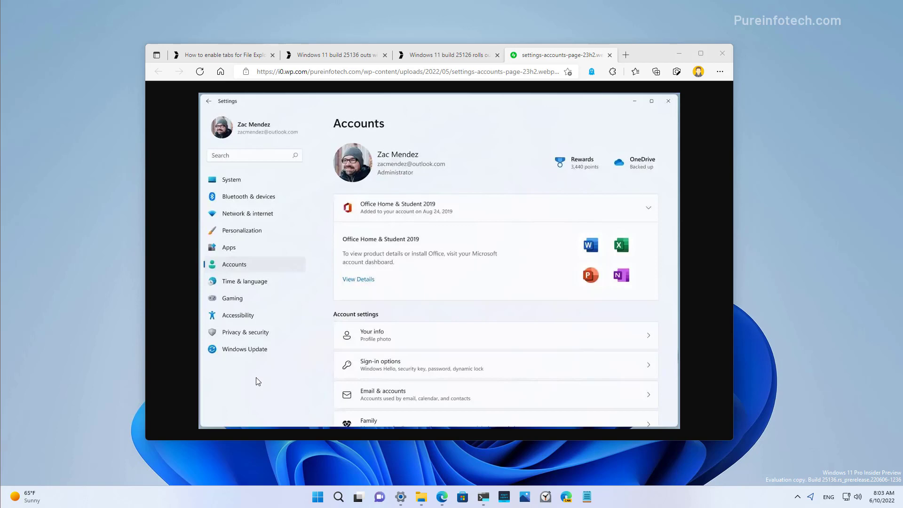
Dismiss the Edge window showing the Accounts settings screenshot, revealing the empty desktop.
click(721, 53)
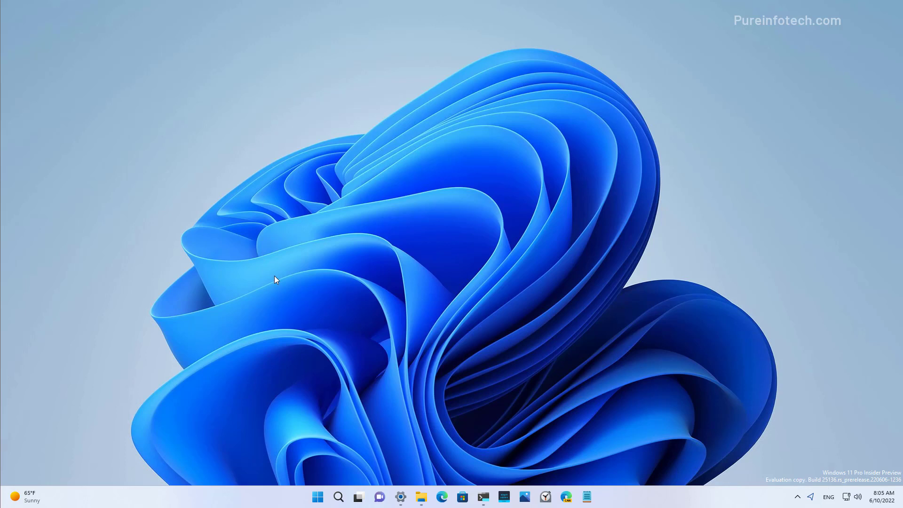